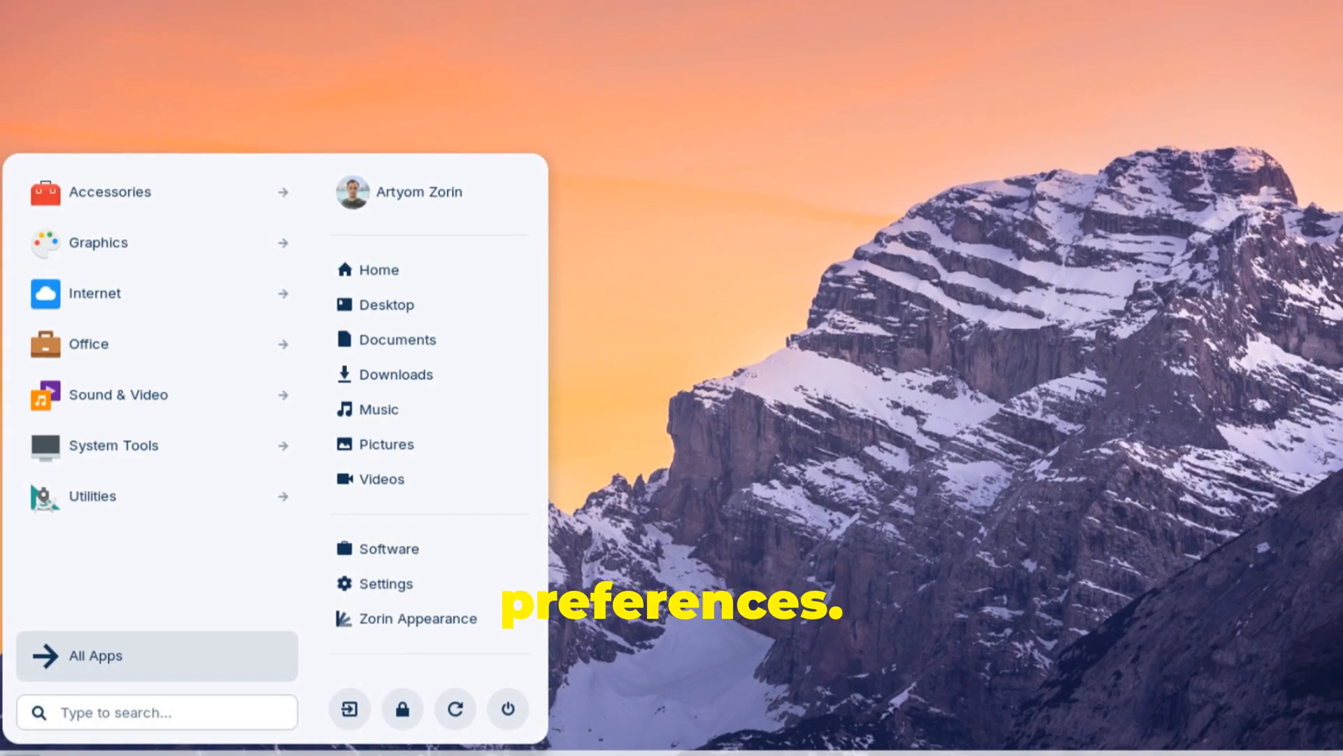
# - Launch Software and the Files manager from the Zorin menu onto the desktop
pyautogui.click(419, 617)
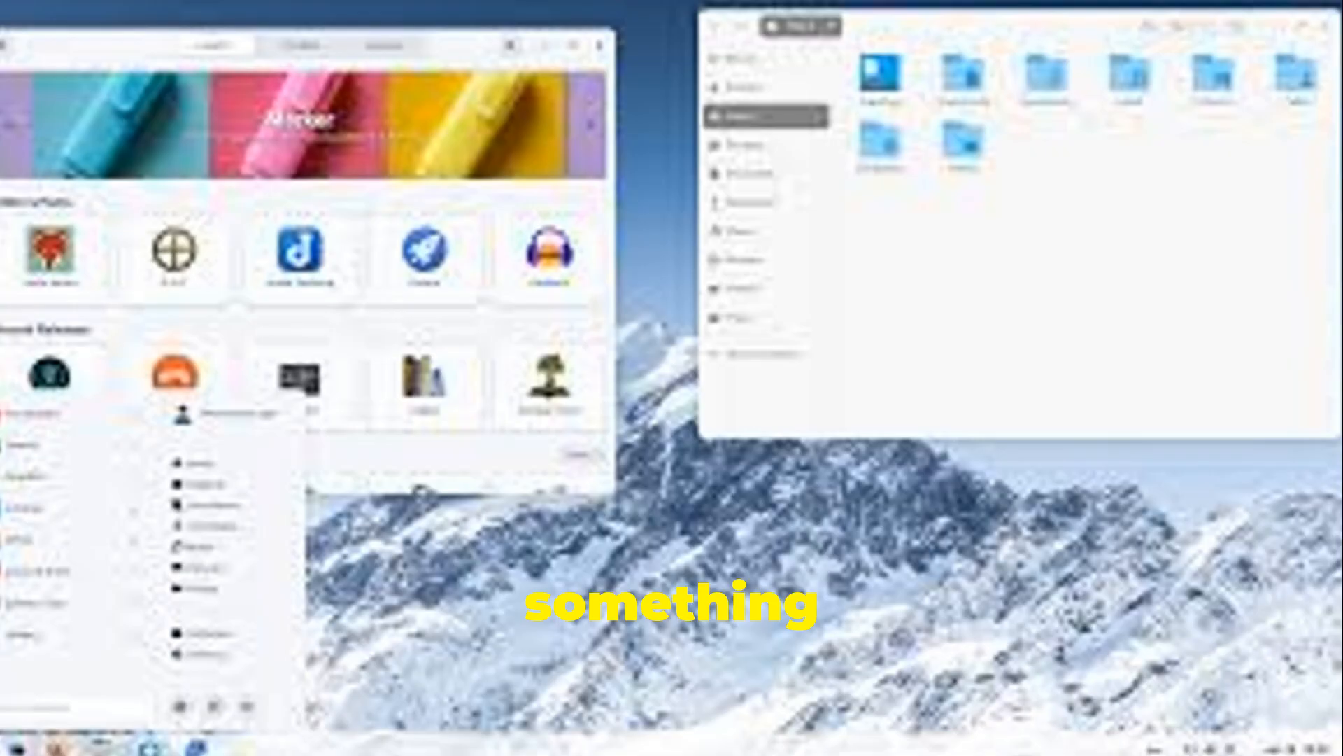
pyautogui.click(15, 739)
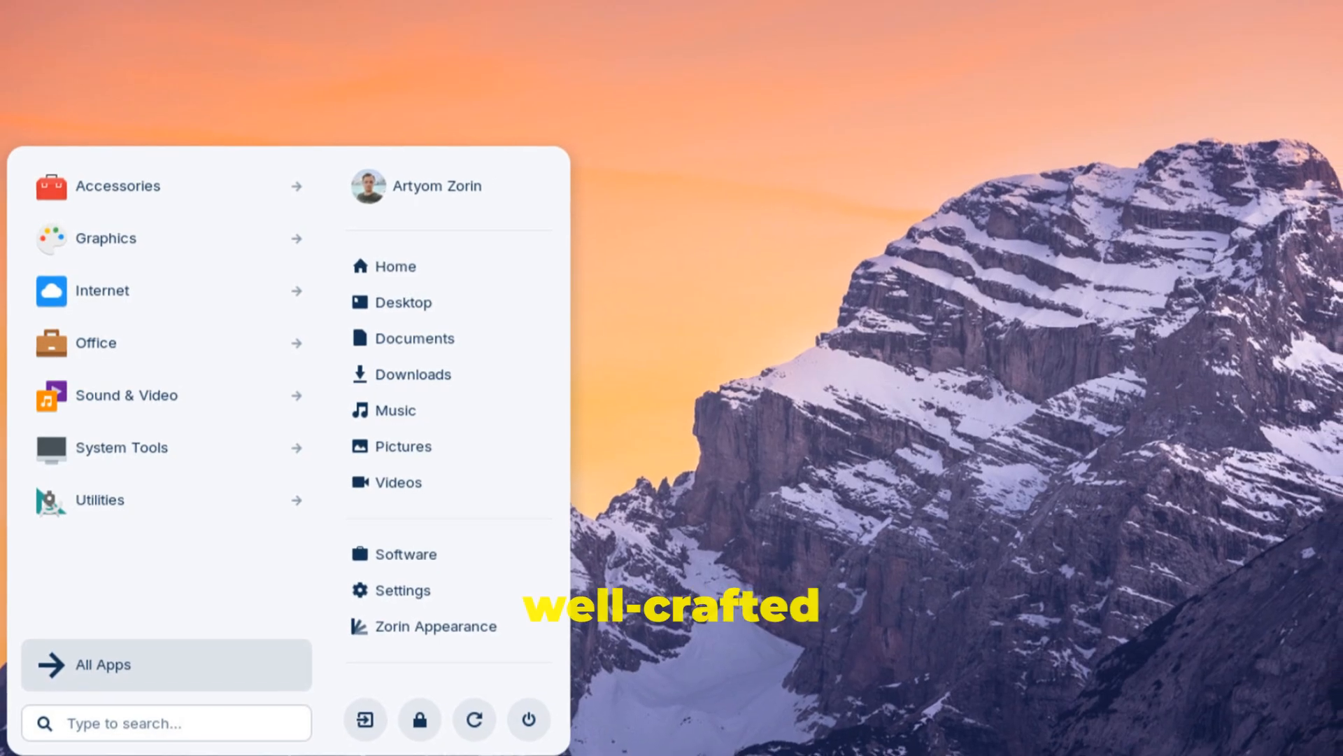
# - Show the Settings About page listing 3.8 GiB memory, 21.5 GB disk and Zorin OS 16.3
pyautogui.click(403, 589)
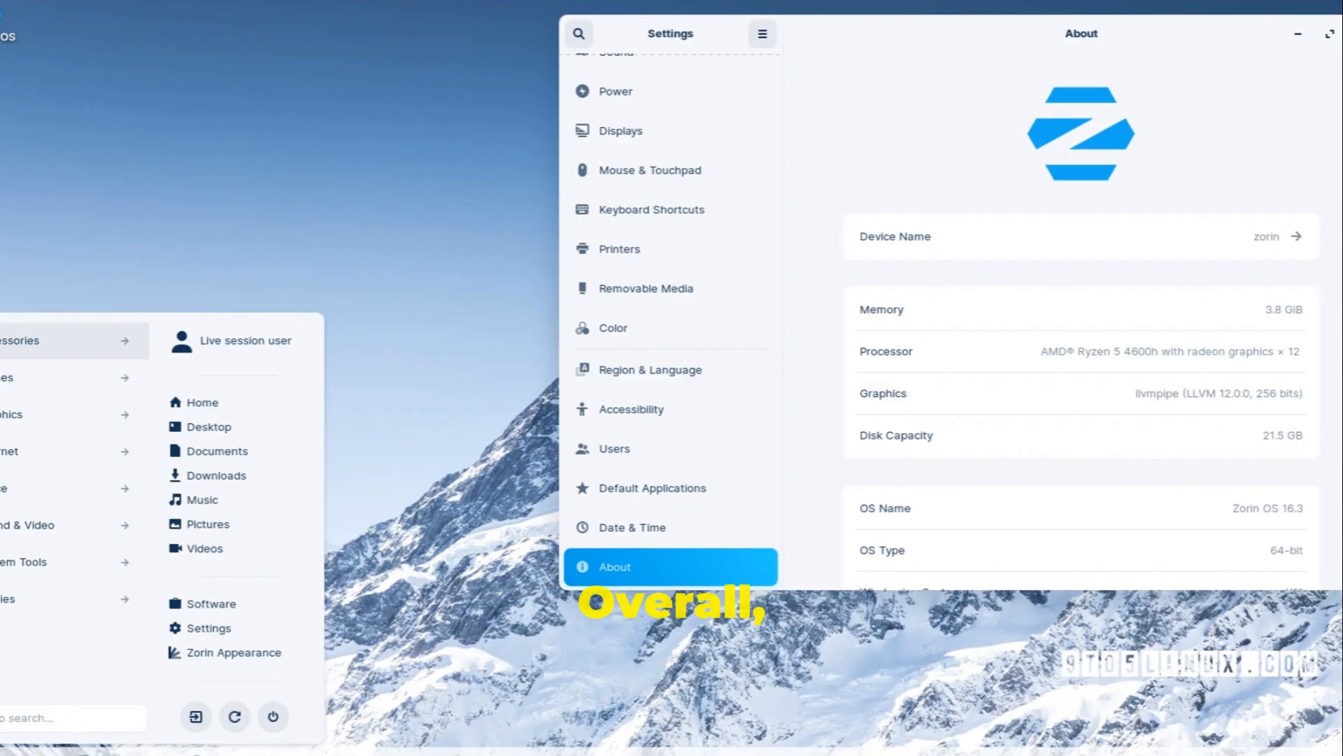